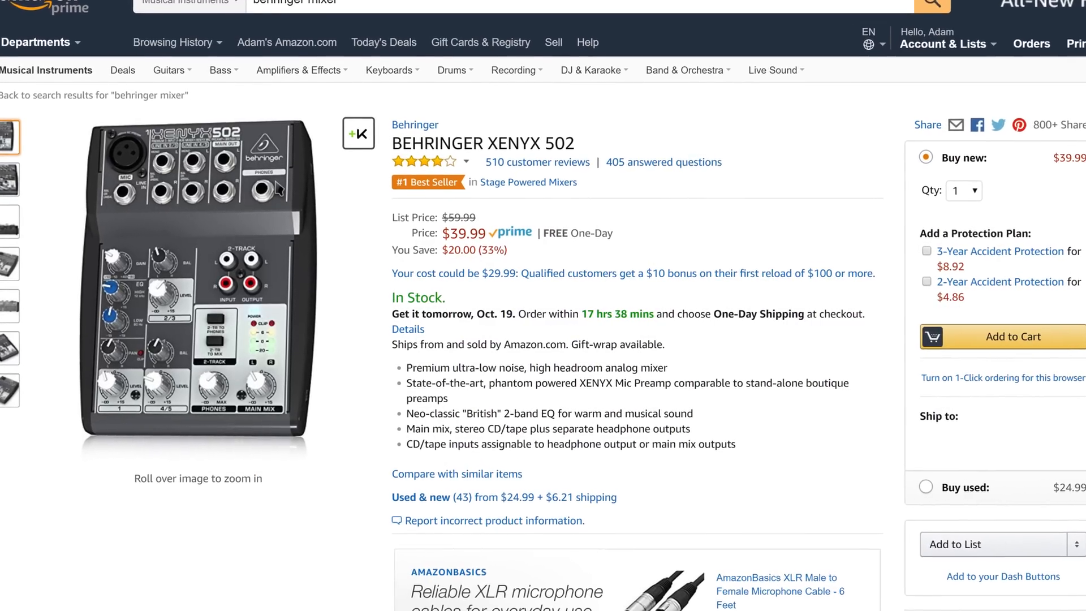
{"action": "scroll", "scroll_direction": "down", "scroll_amount": 3}
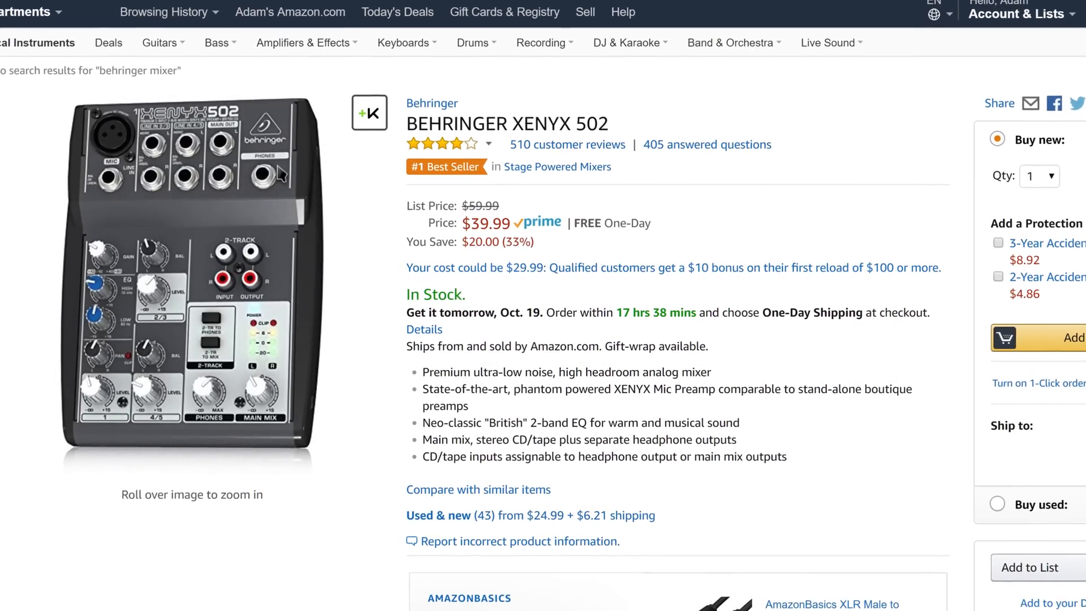
{"action": "scroll", "scroll_direction": "down", "scroll_amount": 3}
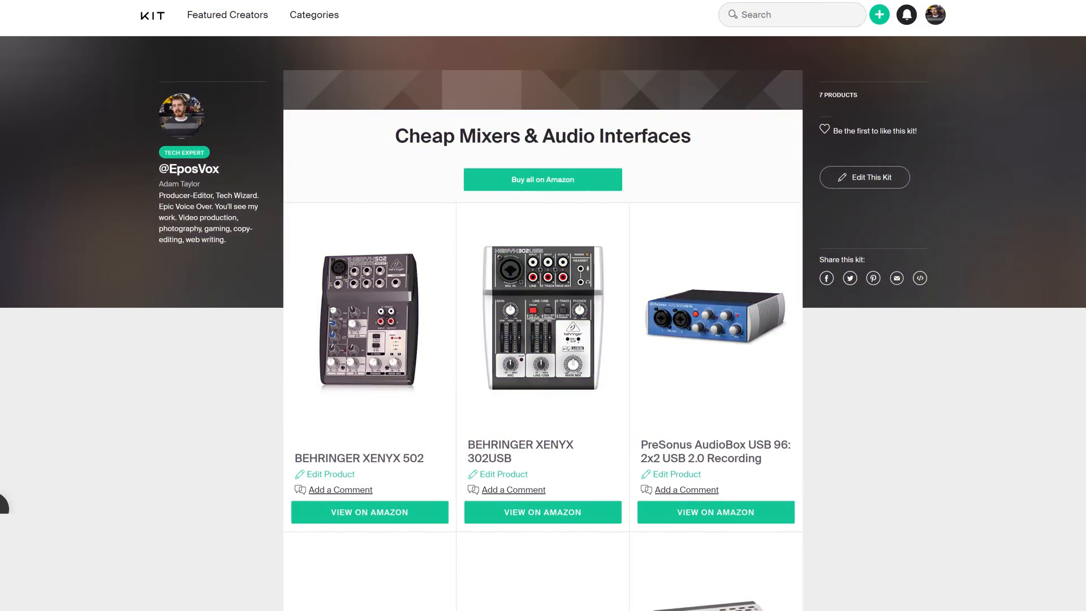
{"action": "scroll", "scroll_direction": "down", "scroll_amount": 3}
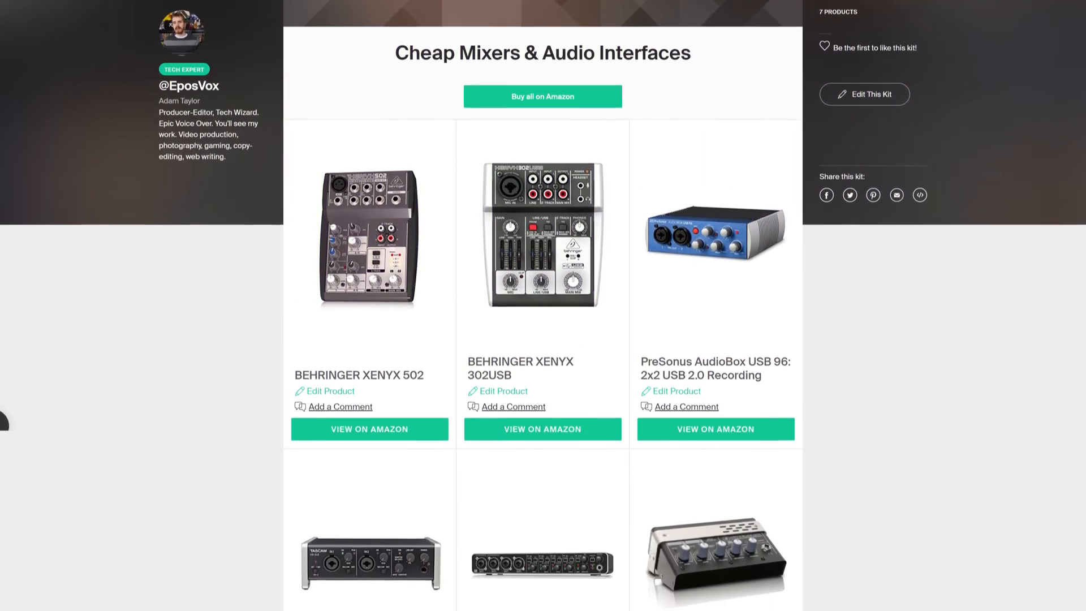
{"action": "scroll", "scroll_direction": "down", "scroll_amount": 3}
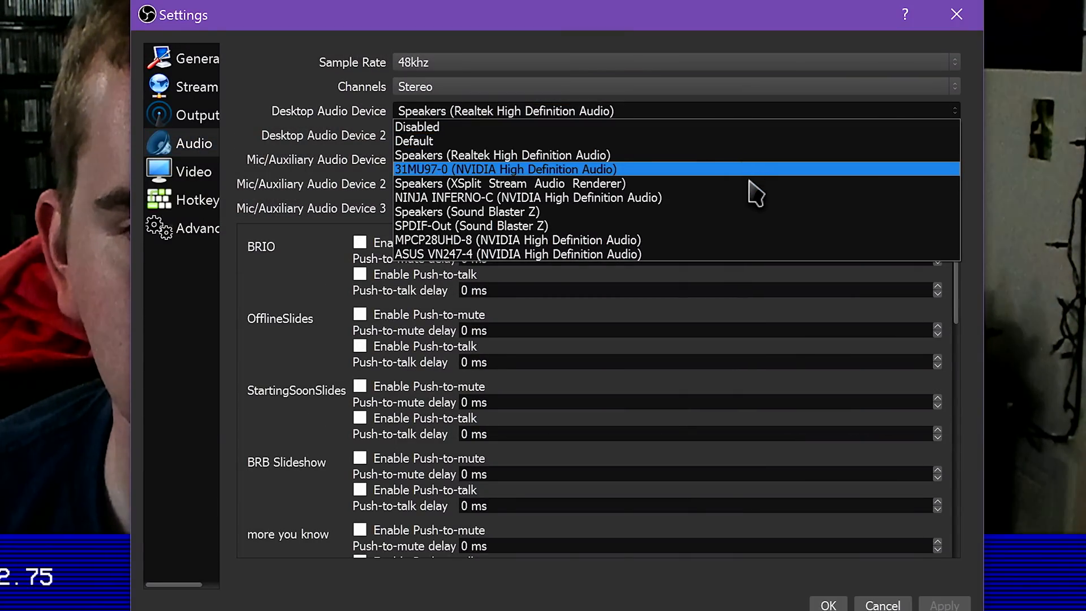
{"action": "mouse_move", "coordinate": [751, 126]}
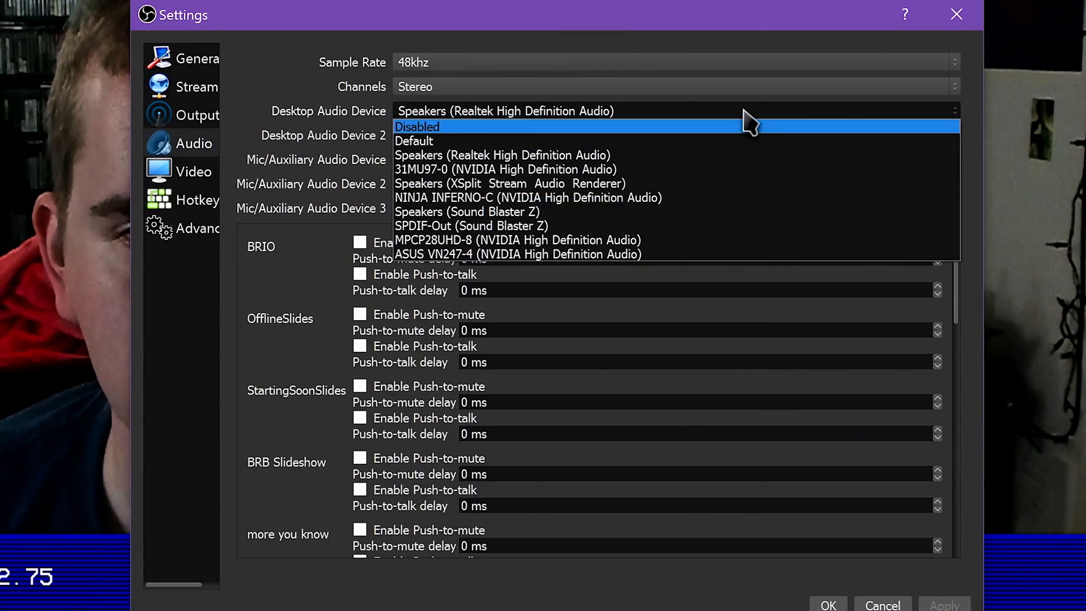